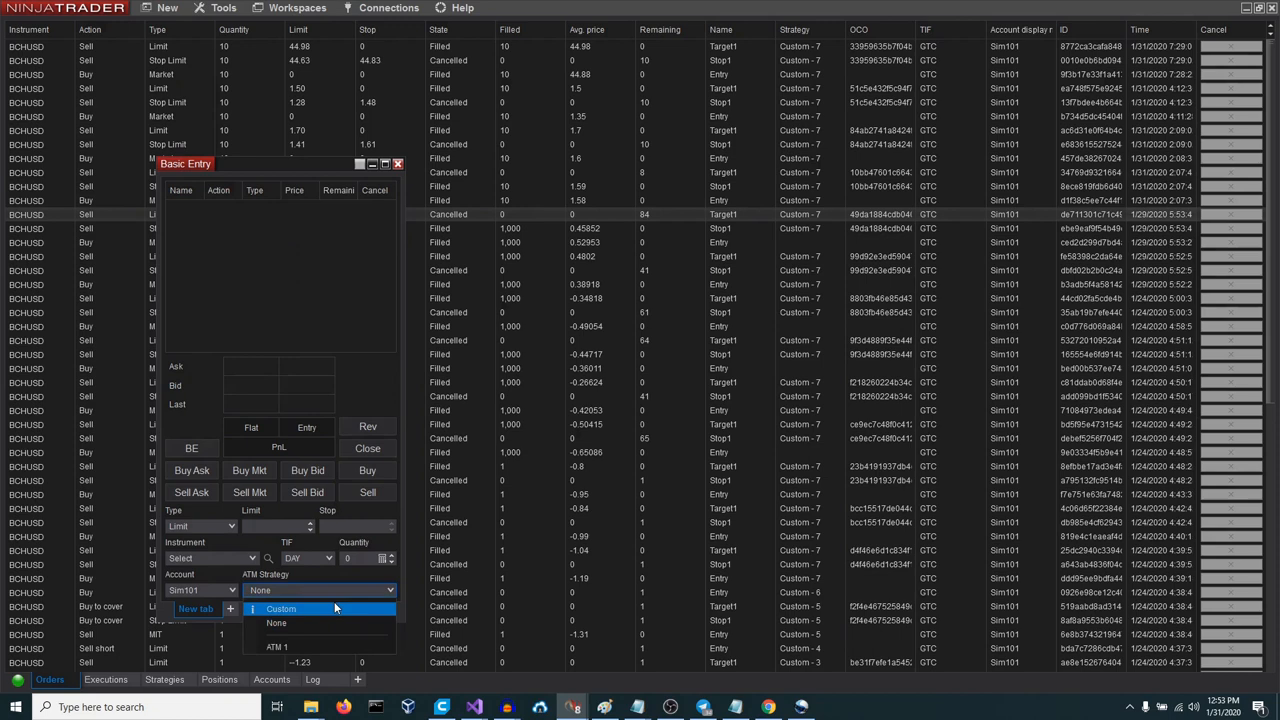
Close the ATM Strategy dropdown and bring up the BCHUSD 30-second footprint chart.
{"action": "left_click", "coordinate": [282, 608]}
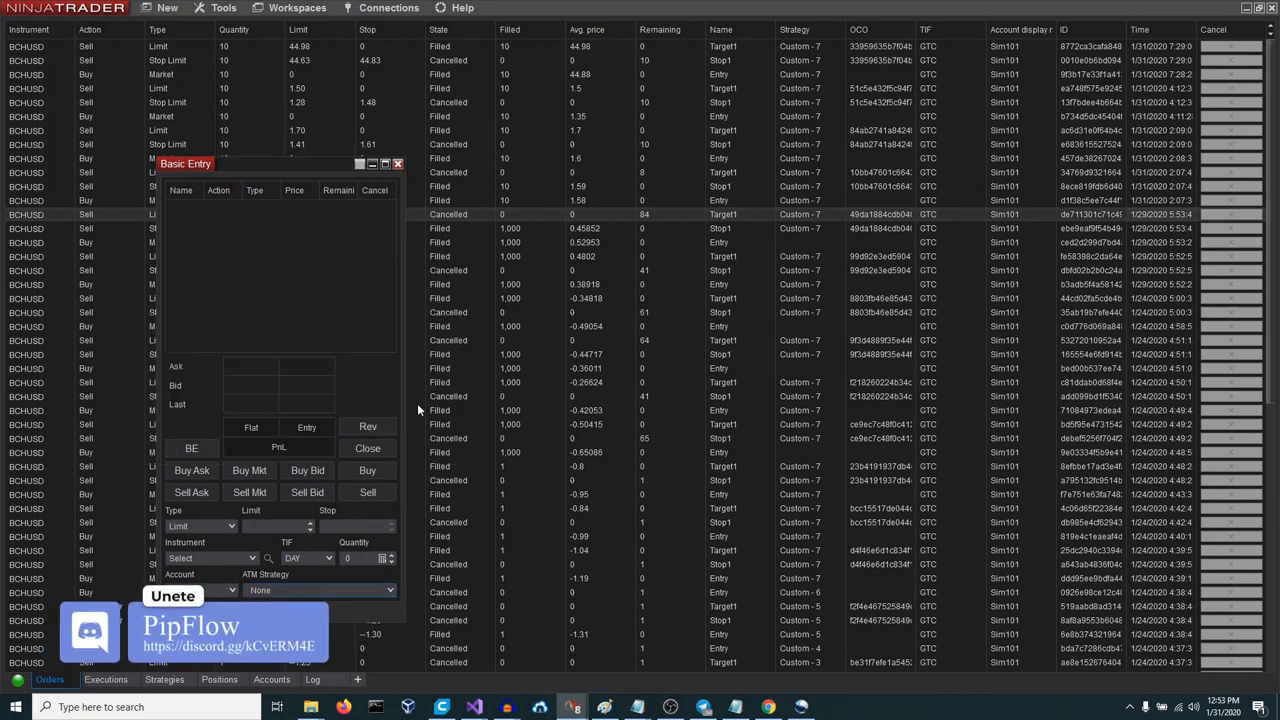
{"action": "left_click", "coordinate": [398, 163]}
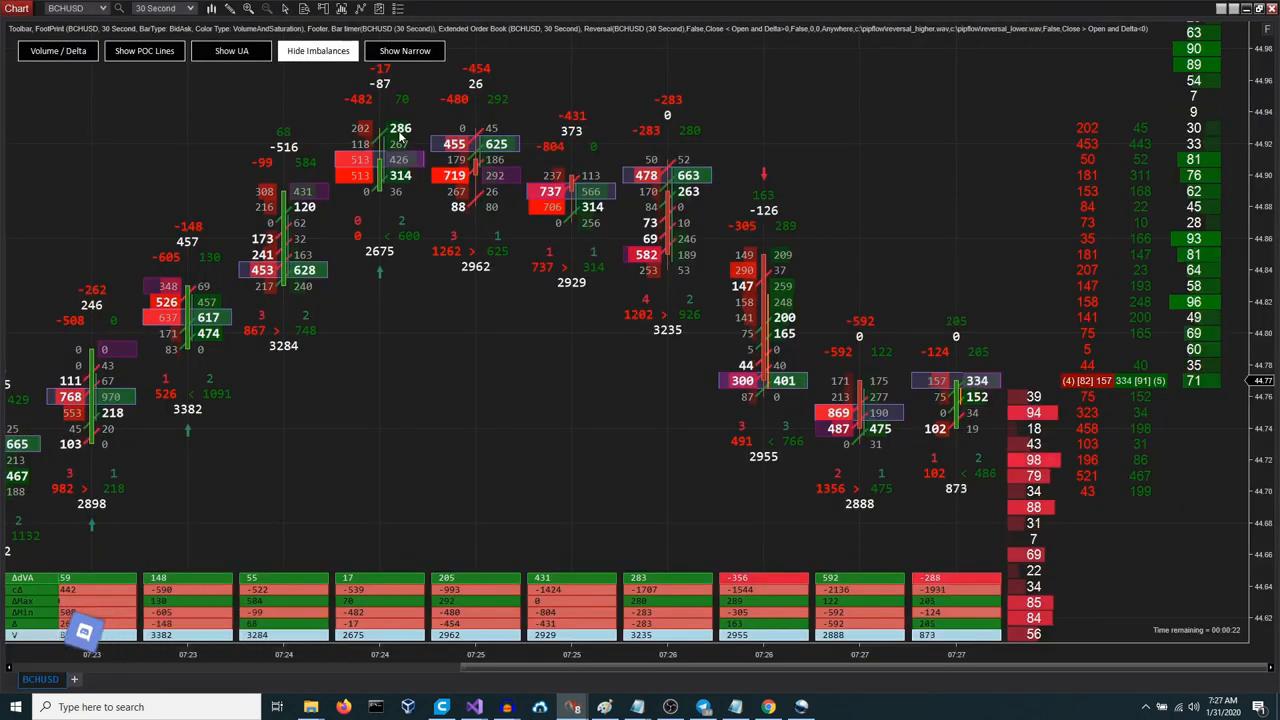
Show Chart Trader, choose a Custom ATM strategy, and enter an order quantity of 10.
{"action": "left_click", "coordinate": [340, 27]}
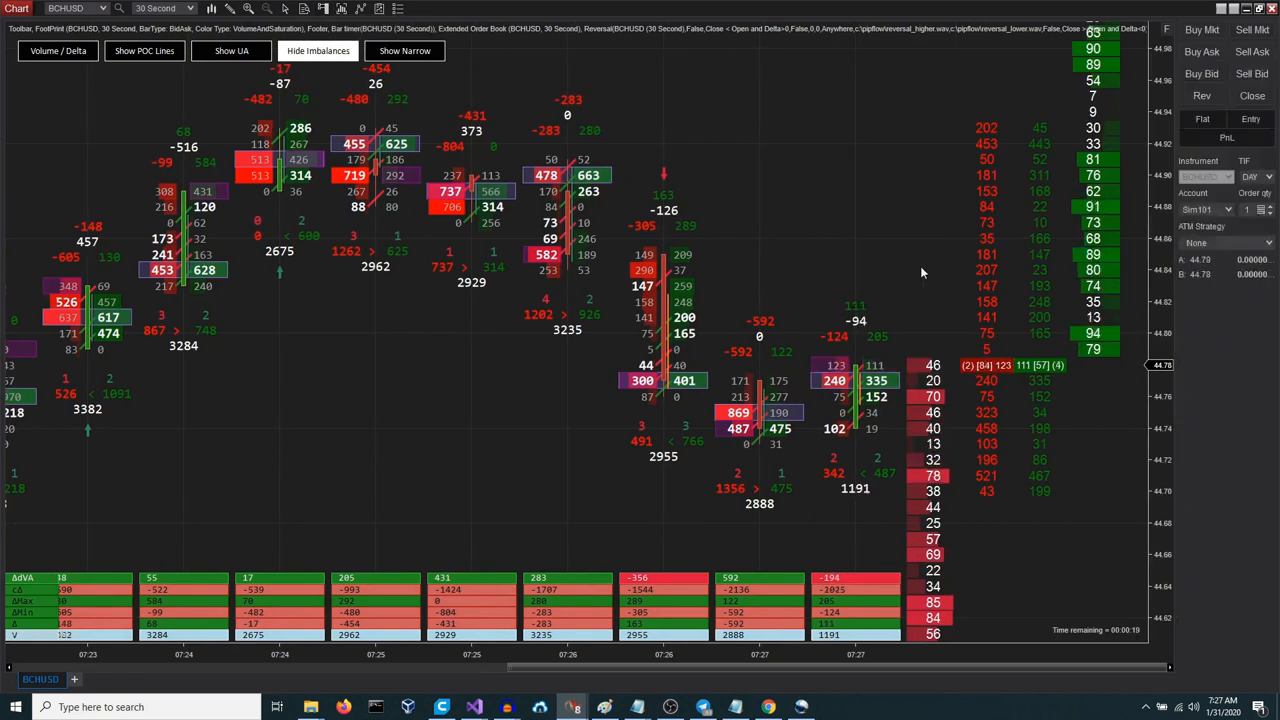
{"action": "left_click", "coordinate": [1255, 243]}
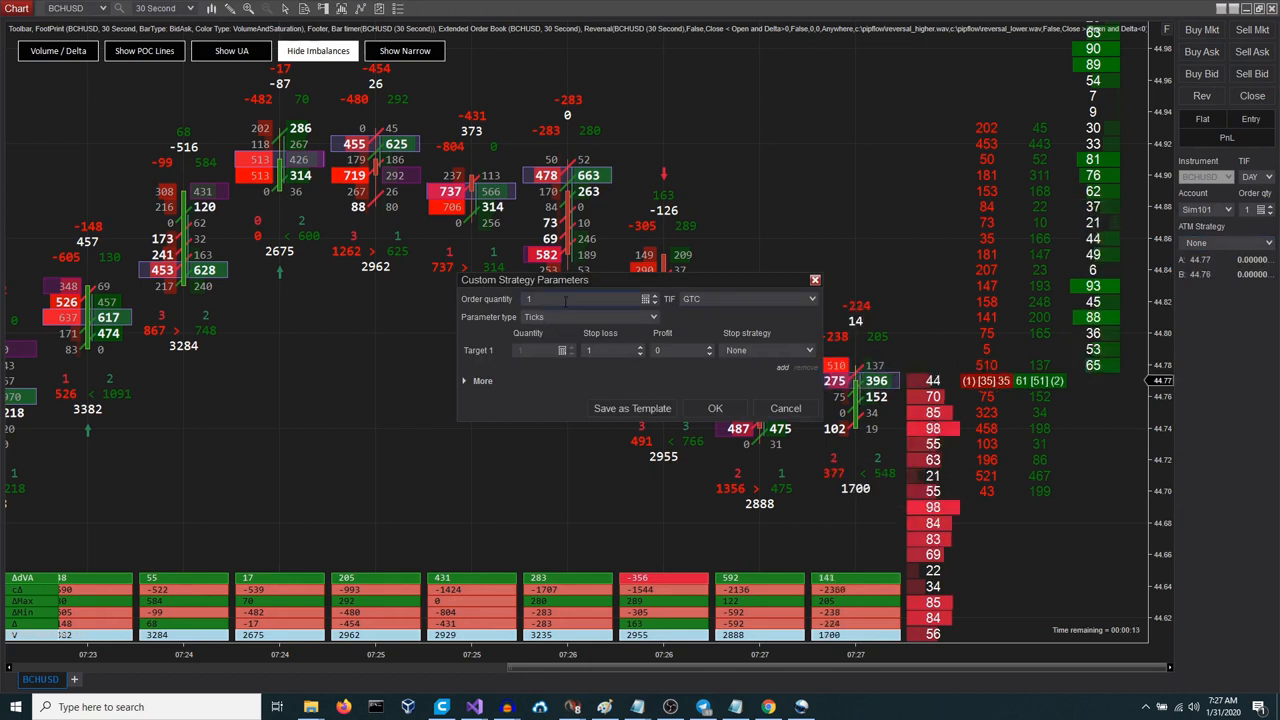
{"action": "type", "text": "10"}
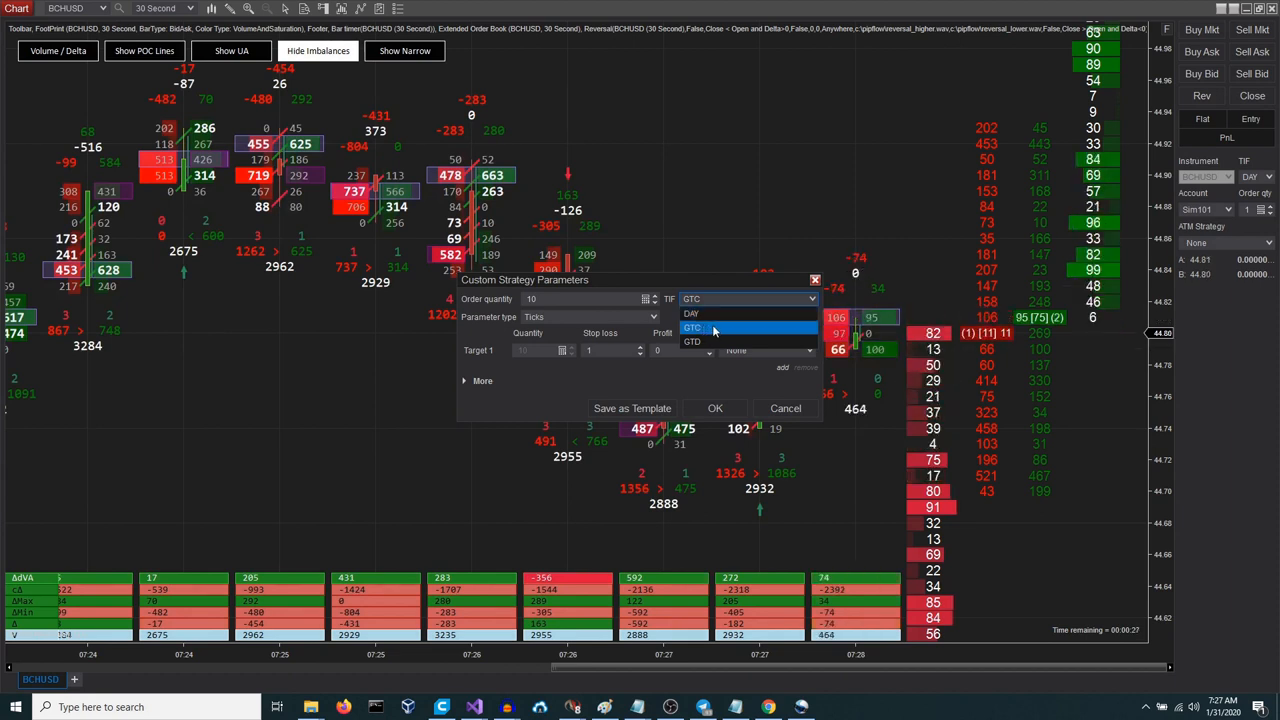
{"action": "mouse_move", "coordinate": [715, 342]}
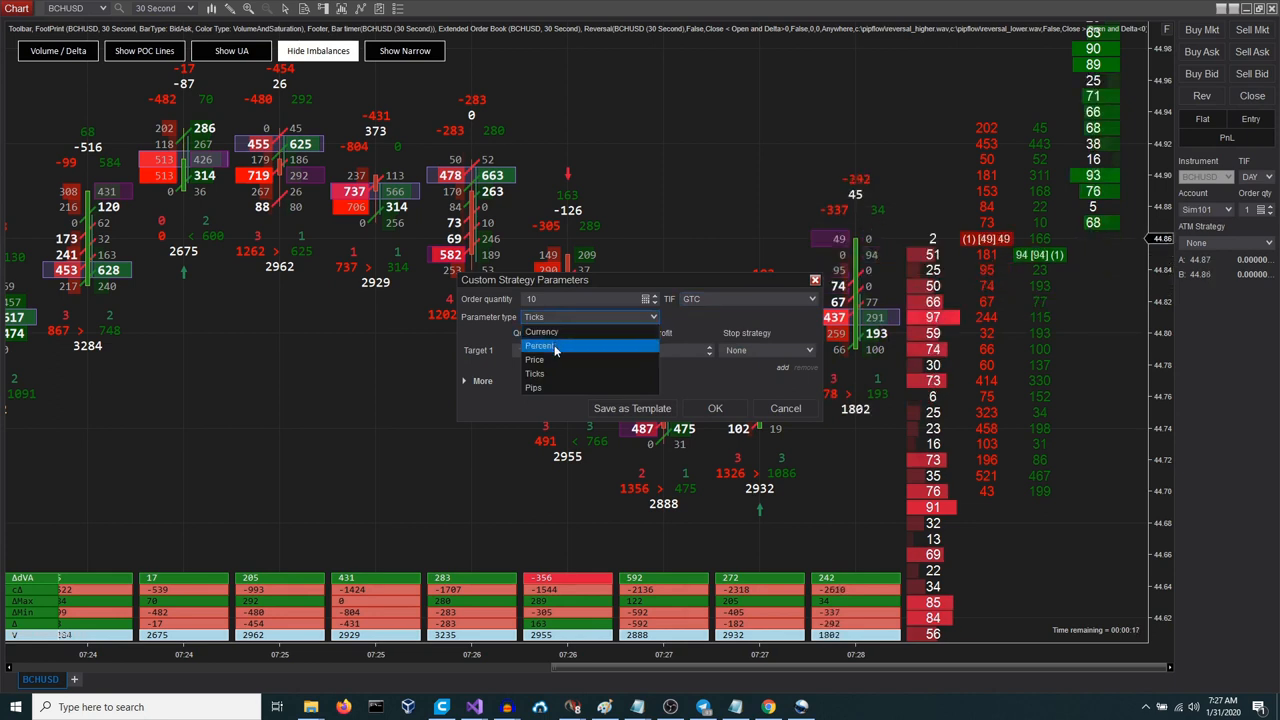
{"action": "mouse_move", "coordinate": [535, 359]}
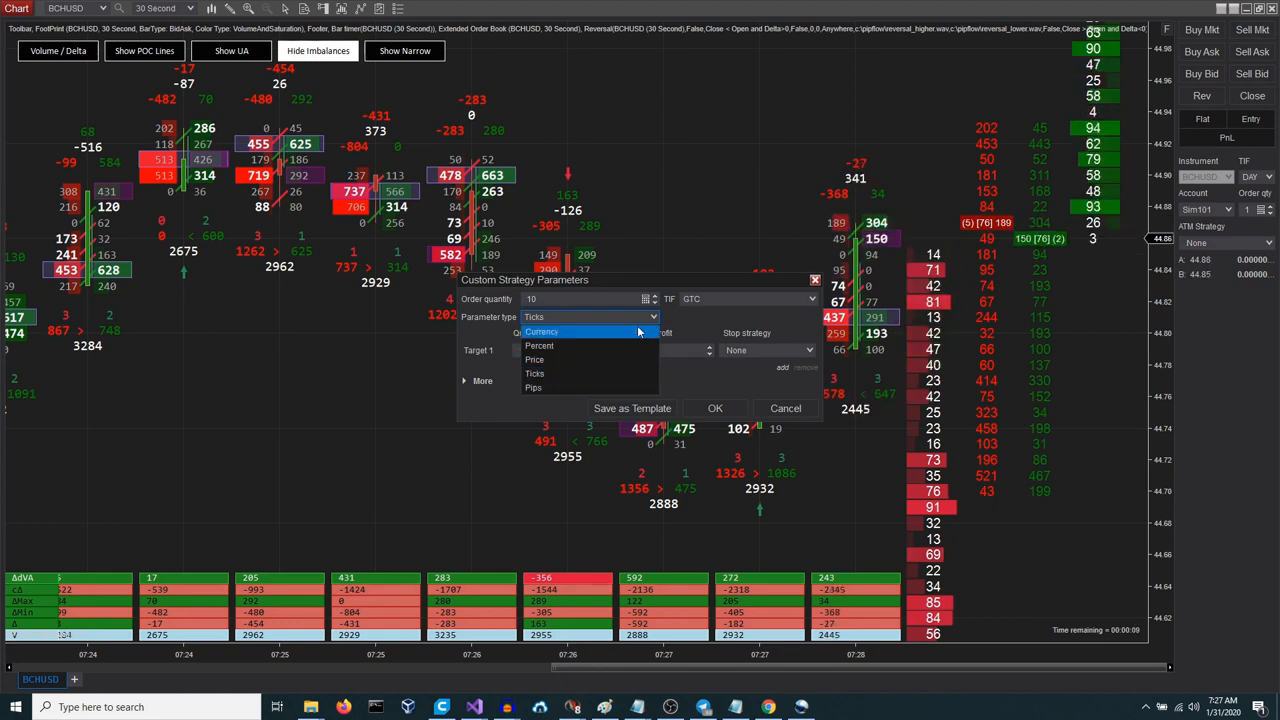
Confirm the custom strategy parameters so ATM Strategy reads Custom with GTC.
{"action": "left_click", "coordinate": [534, 373]}
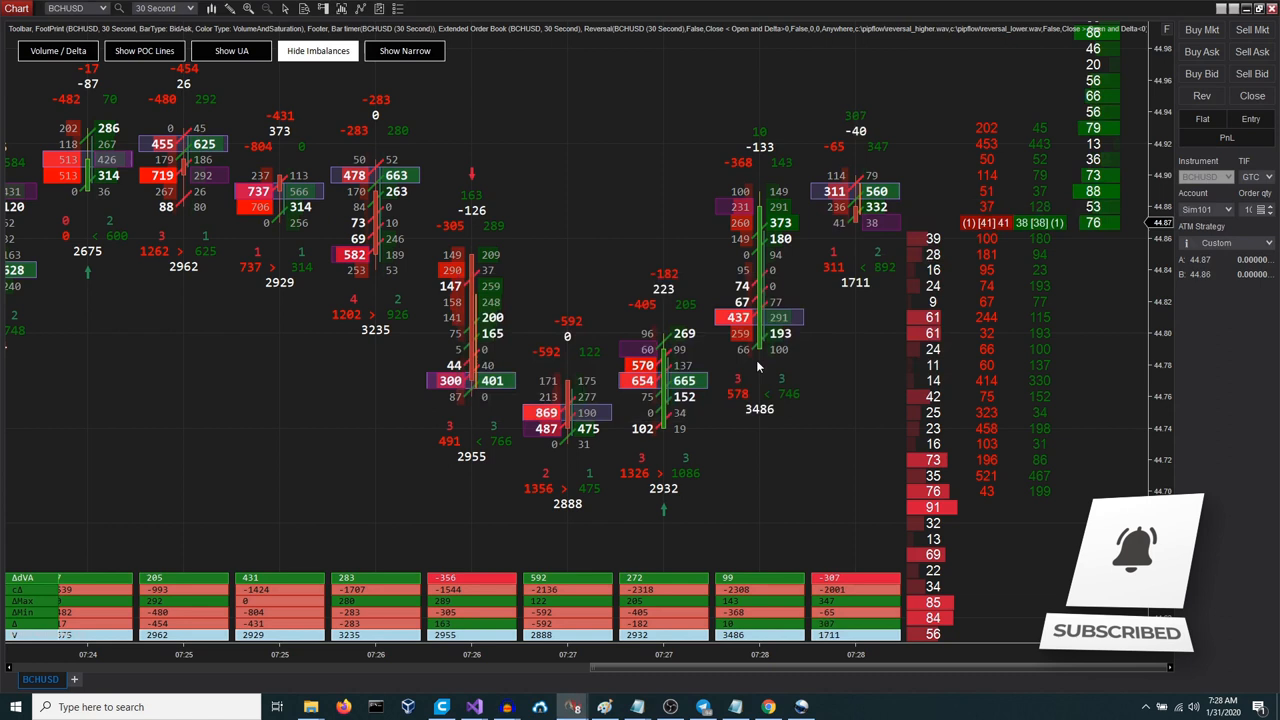
Submit a 10-contract BCHUSD entry from Chart Trader under the Custom strategy.
{"action": "left_click", "coordinate": [1201, 29]}
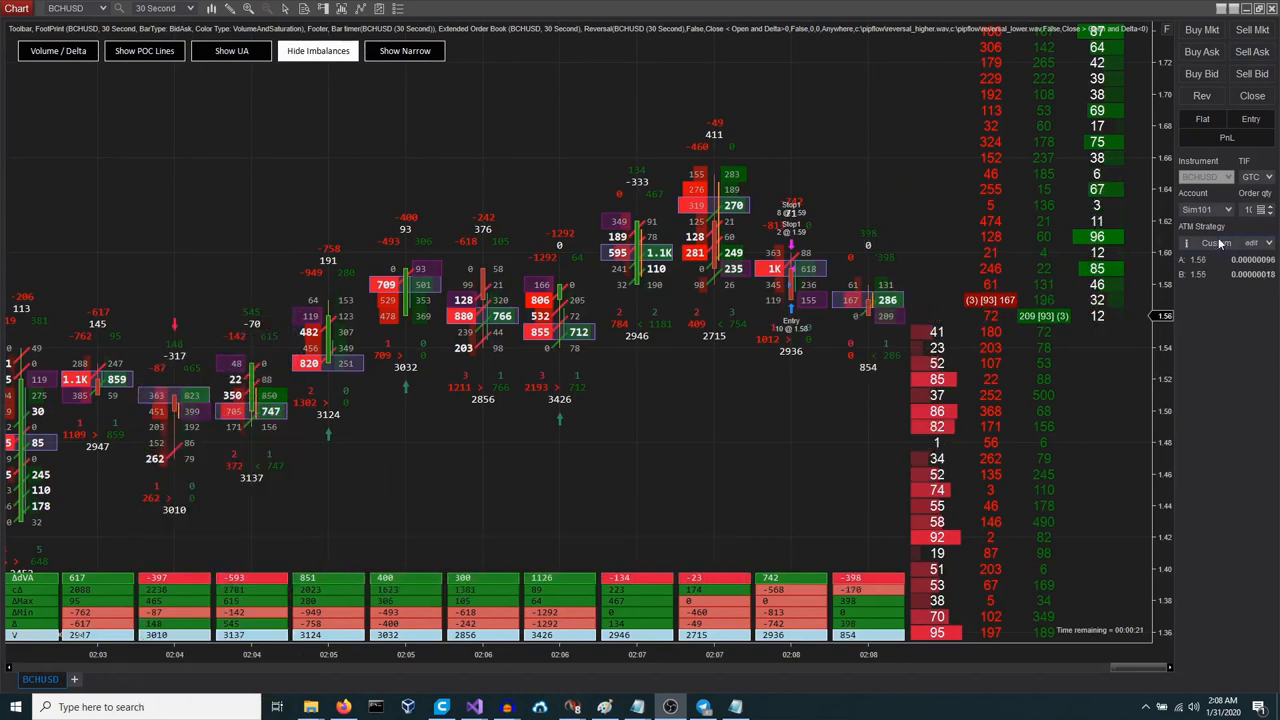
Open and confirm the Custom Stop Strategy Parameters for the 10-contract order.
{"action": "left_click", "coordinate": [1215, 242]}
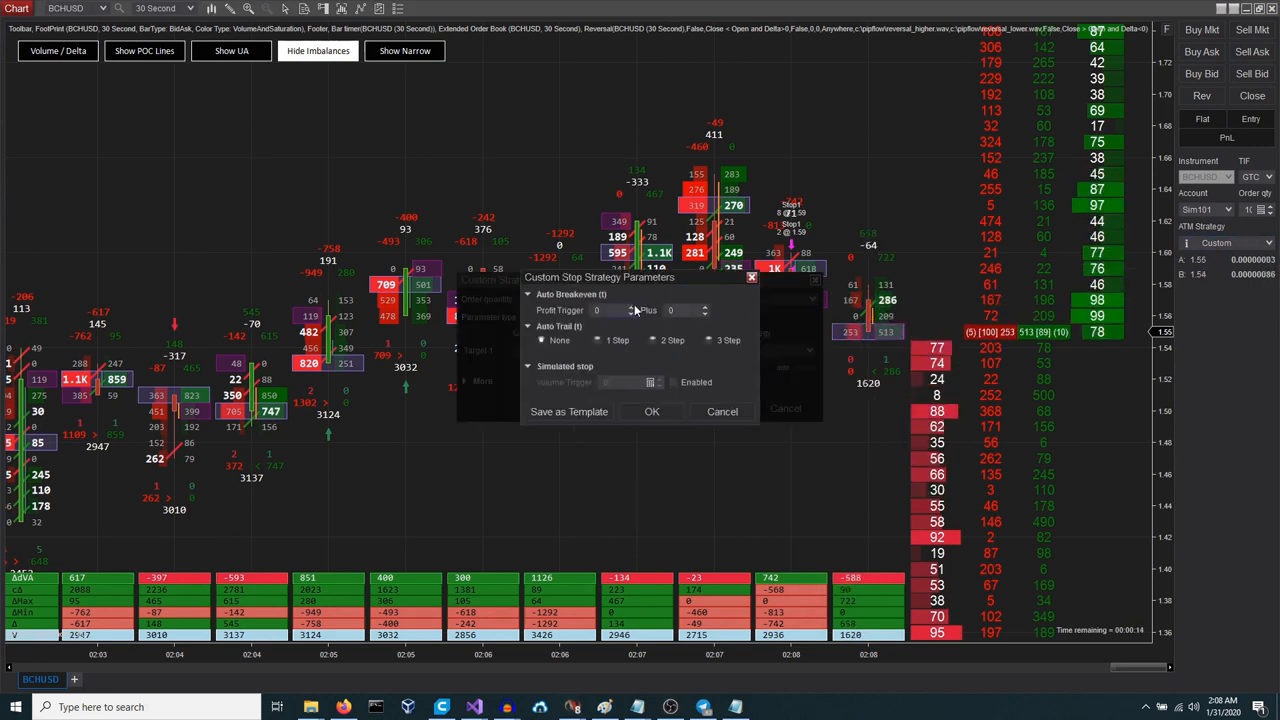
{"action": "left_click", "coordinate": [597, 310]}
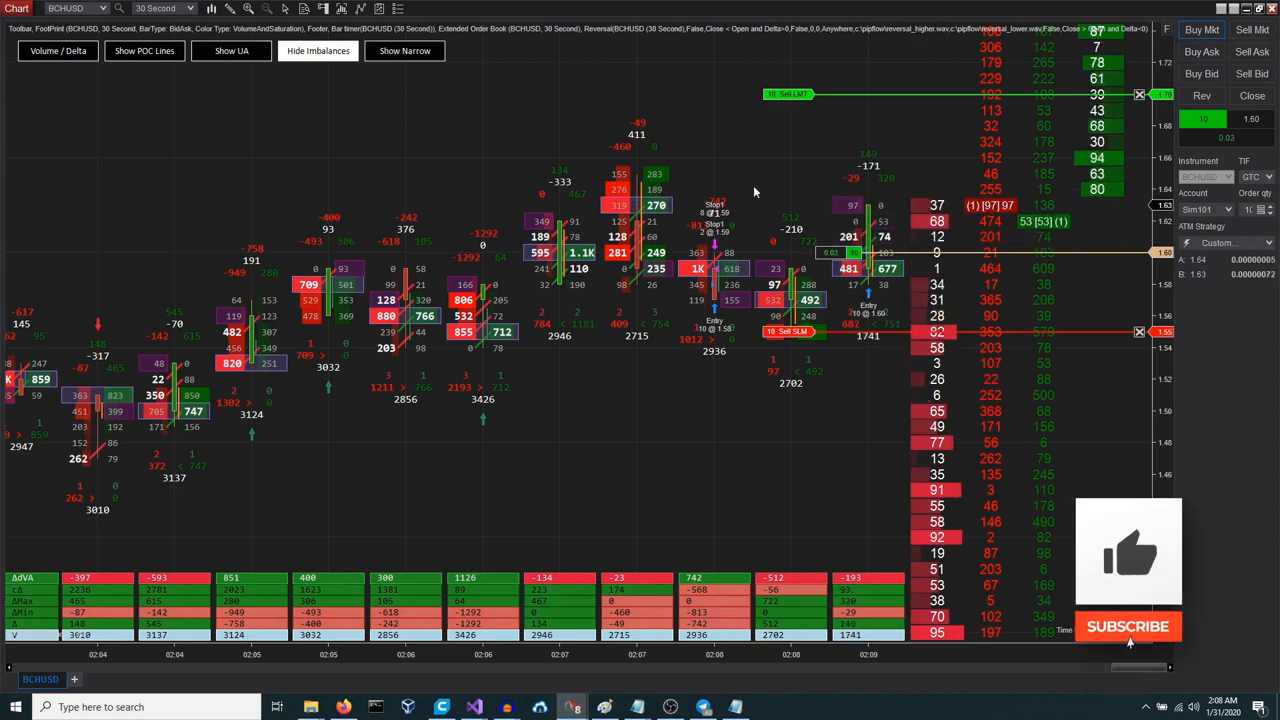
Reopen Custom Stop Strategy Parameters showing breakeven, auto trail and simulated-stop options.
{"action": "left_click", "coordinate": [1128, 626]}
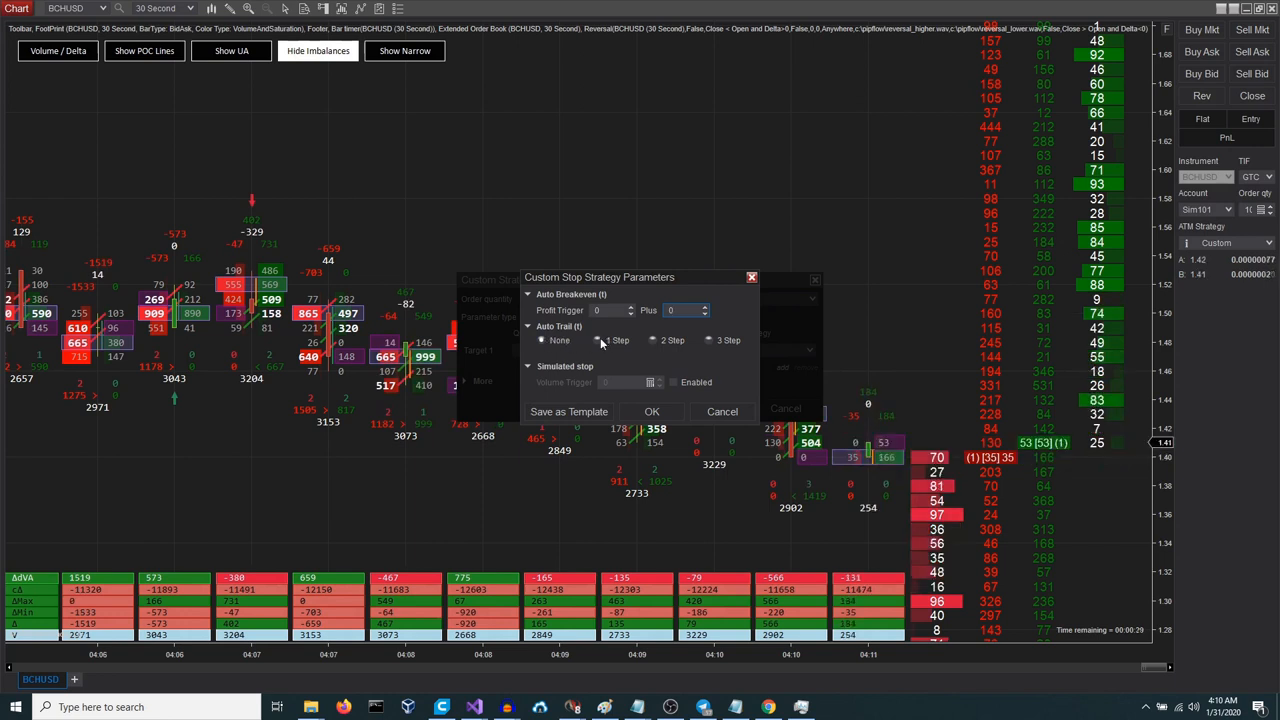
Add two auto trail steps, confirm the stop strategy, and enter a 15-tick profit target.
{"action": "left_click", "coordinate": [597, 340]}
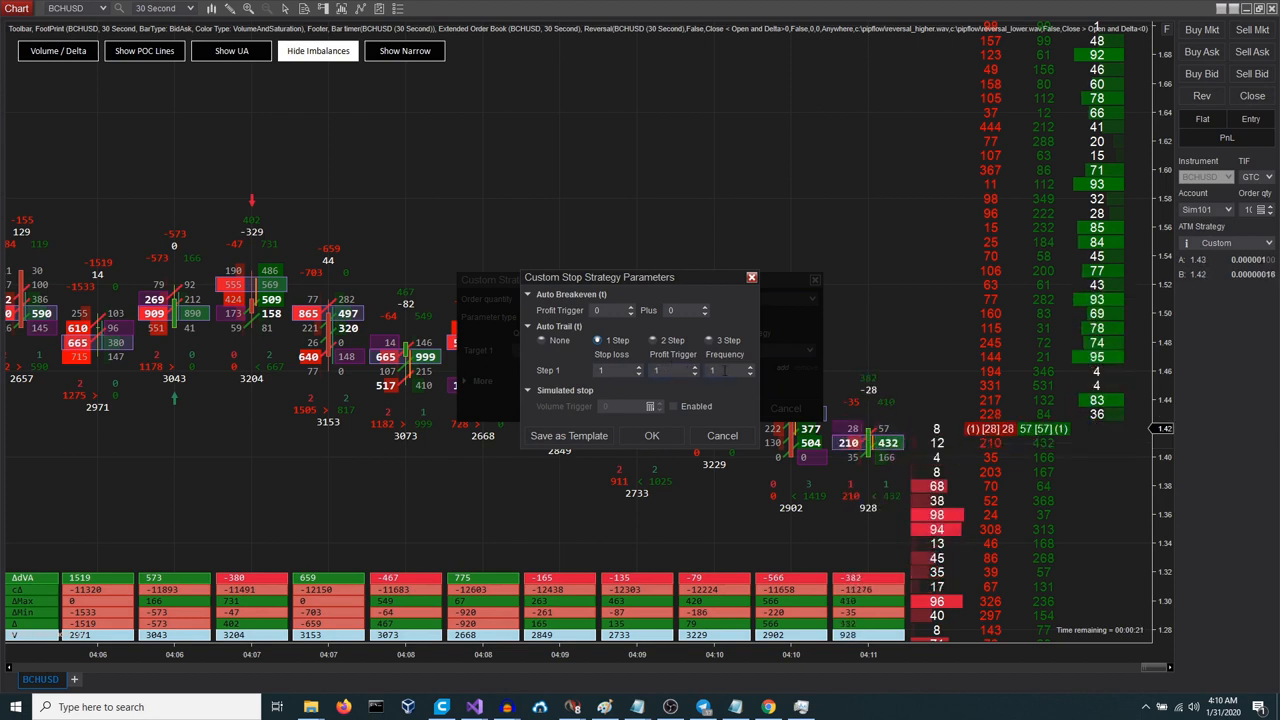
{"action": "left_click", "coordinate": [653, 340]}
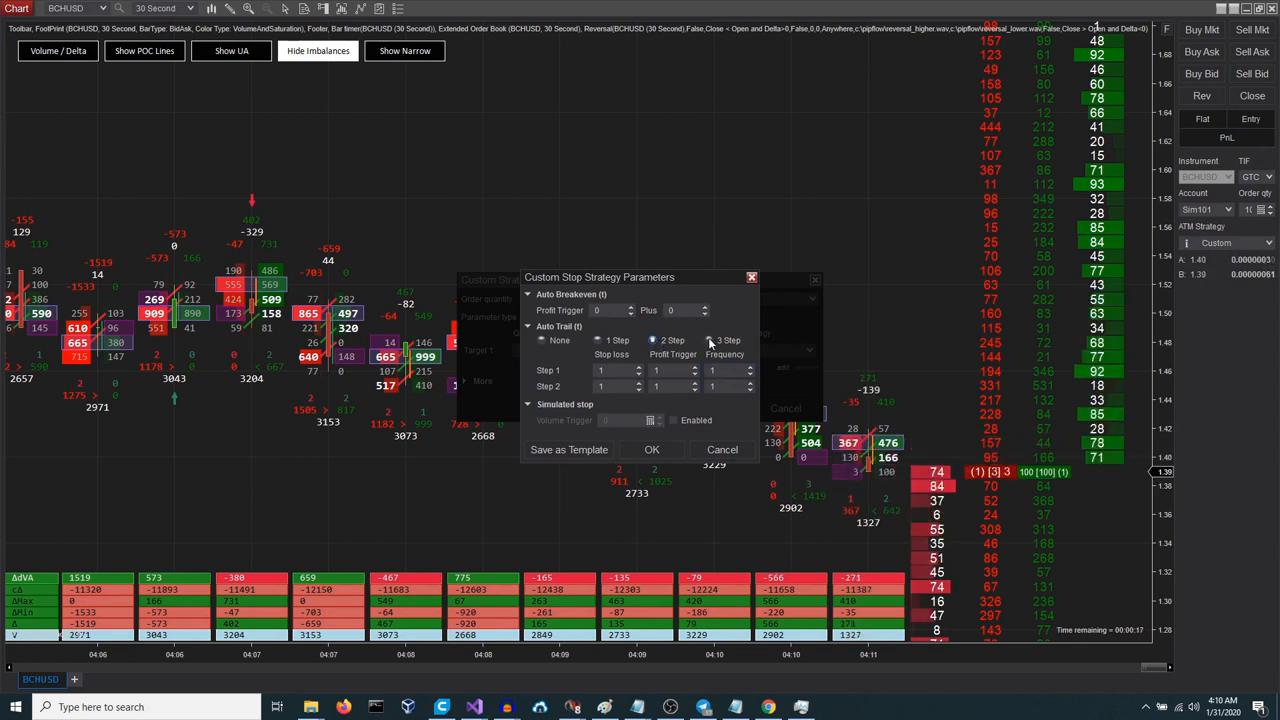
{"action": "left_click", "coordinate": [710, 340]}
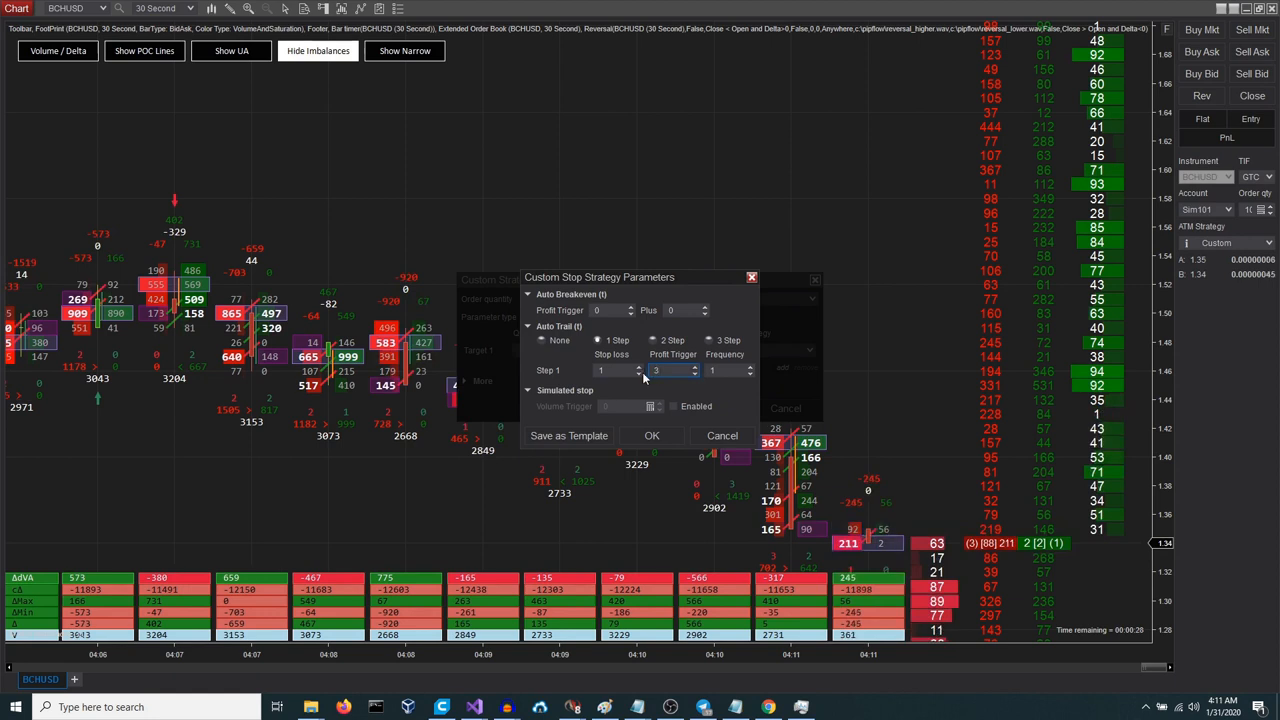
{"action": "left_click", "coordinate": [638, 371]}
{"action": "type", "text": "5"}
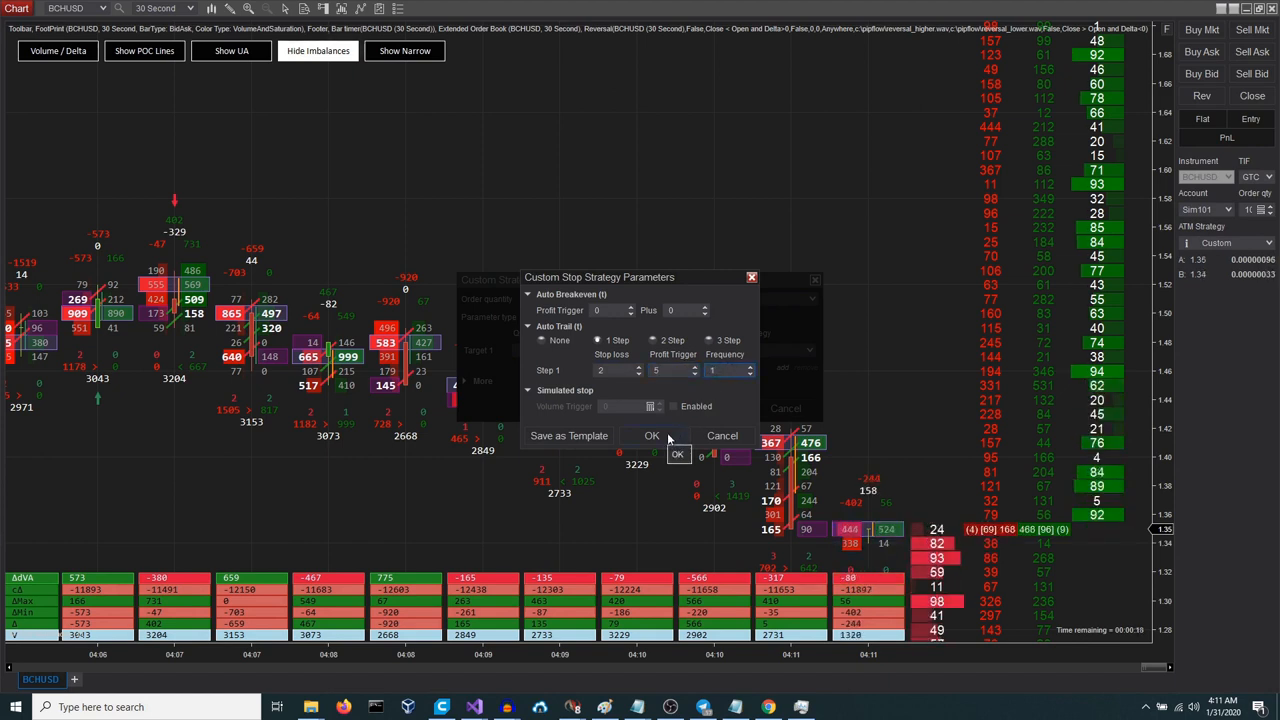
{"action": "left_click", "coordinate": [651, 435]}
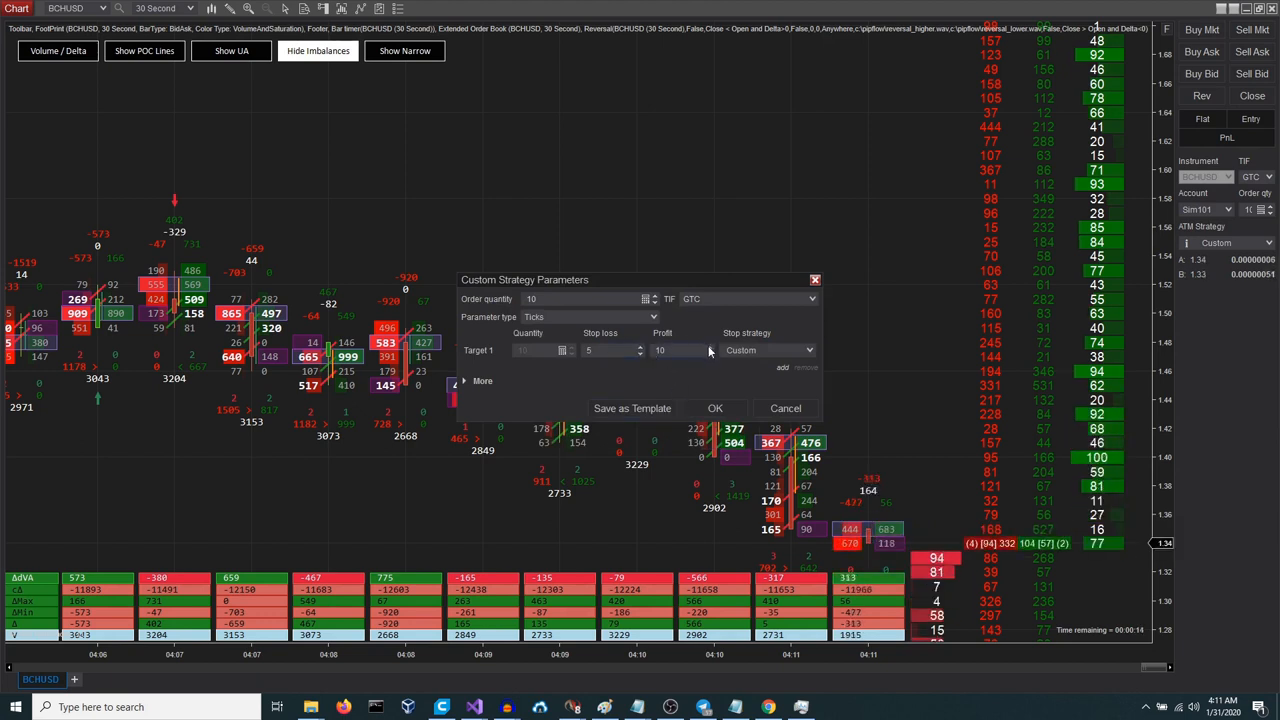
{"action": "type", "text": "15"}
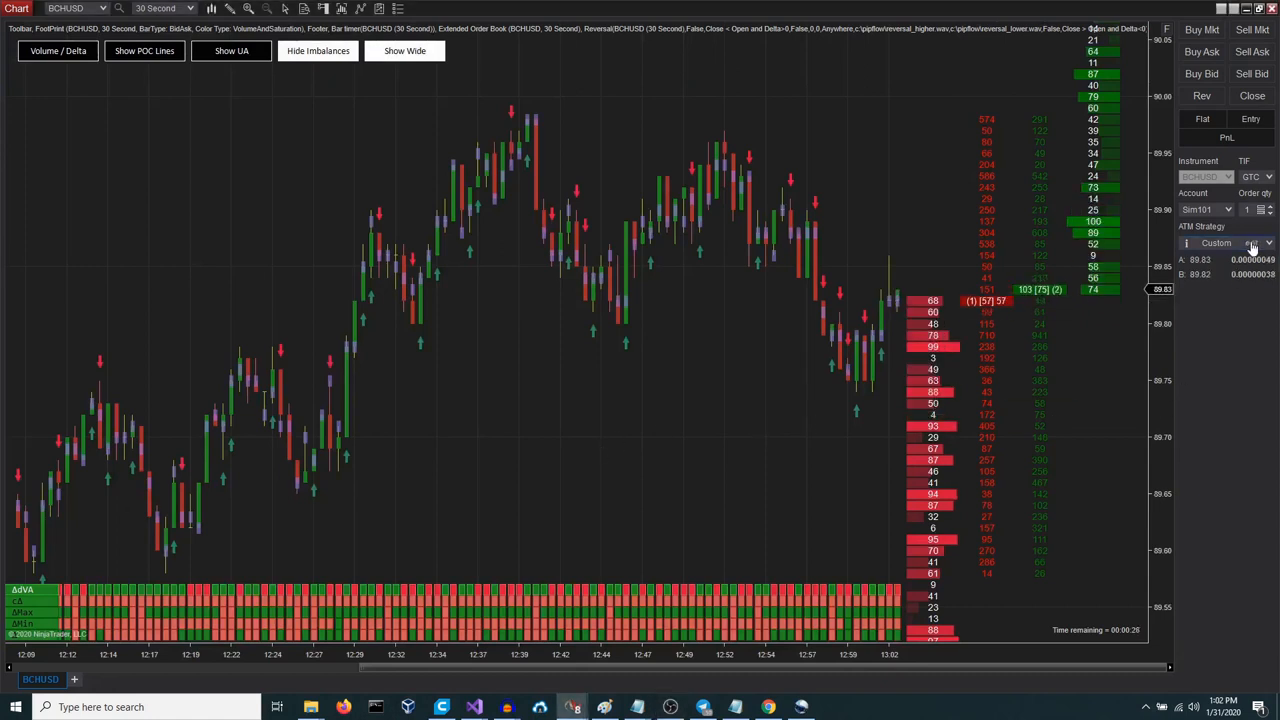
Expand the Custom strategy's More options and toggle Stop limit, MIT and Reverse checkboxes.
{"action": "left_click", "coordinate": [1253, 243]}
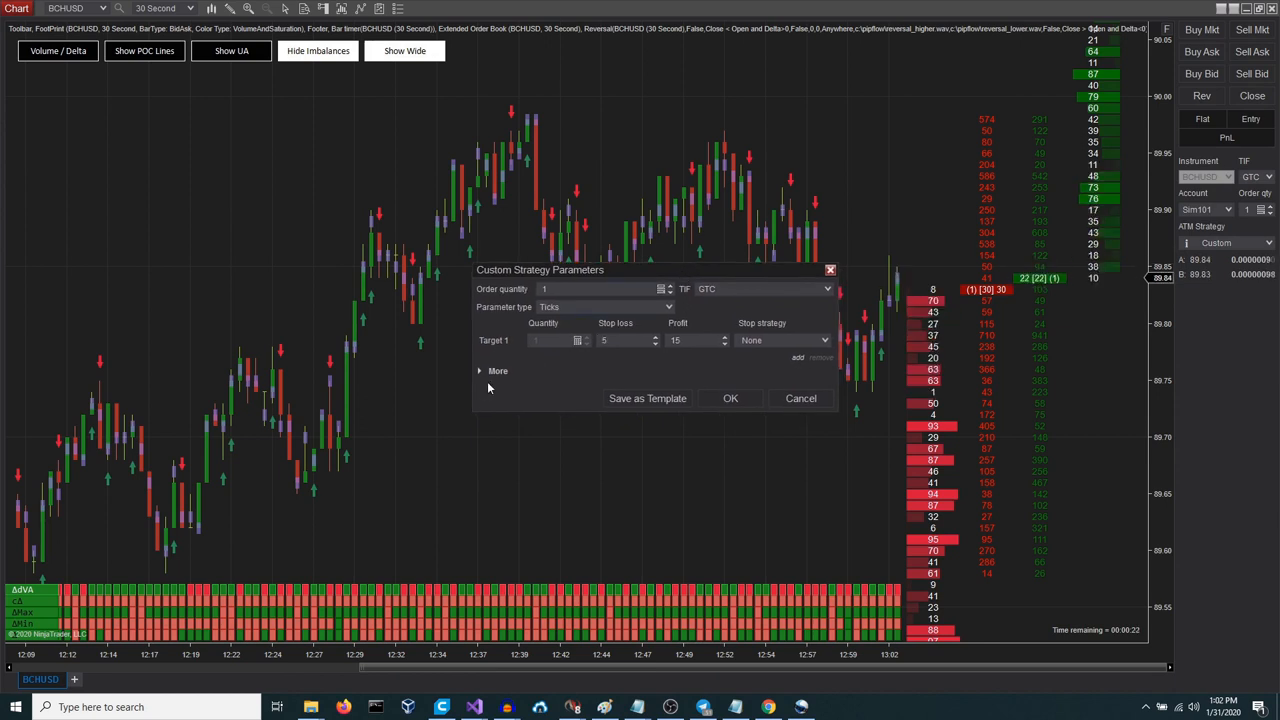
{"action": "left_click", "coordinate": [481, 371]}
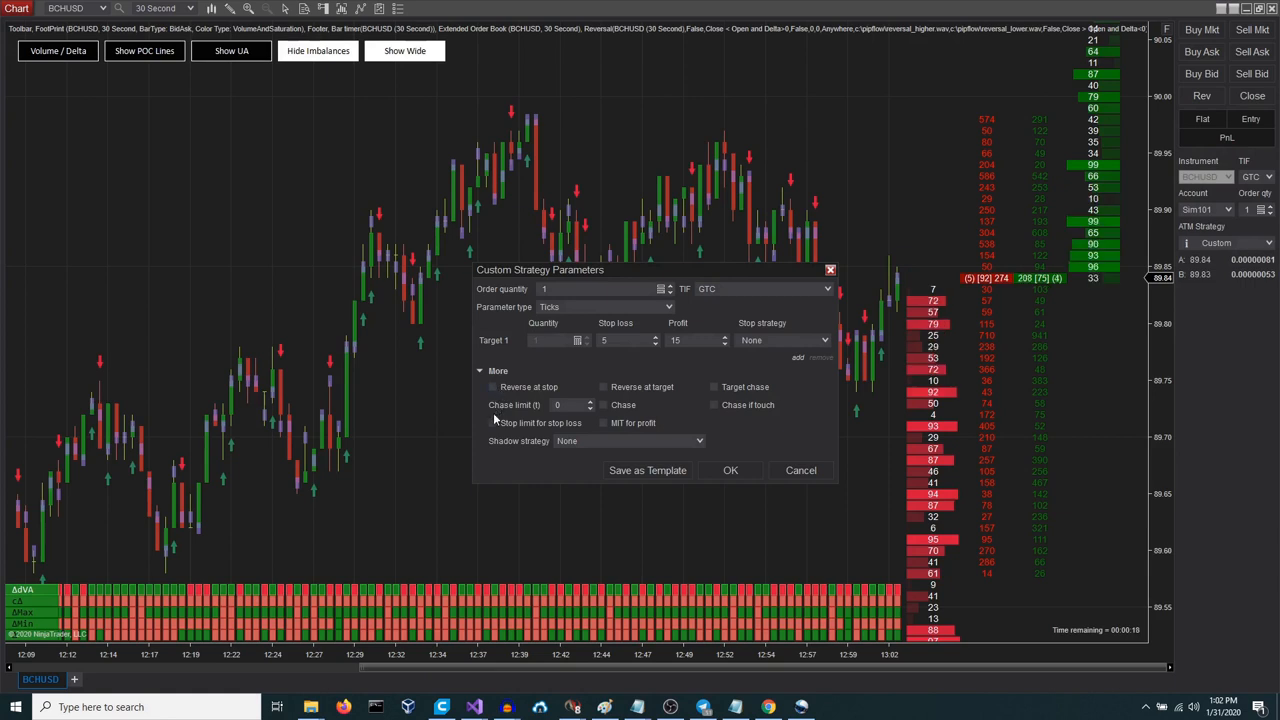
{"action": "left_click", "coordinate": [493, 423]}
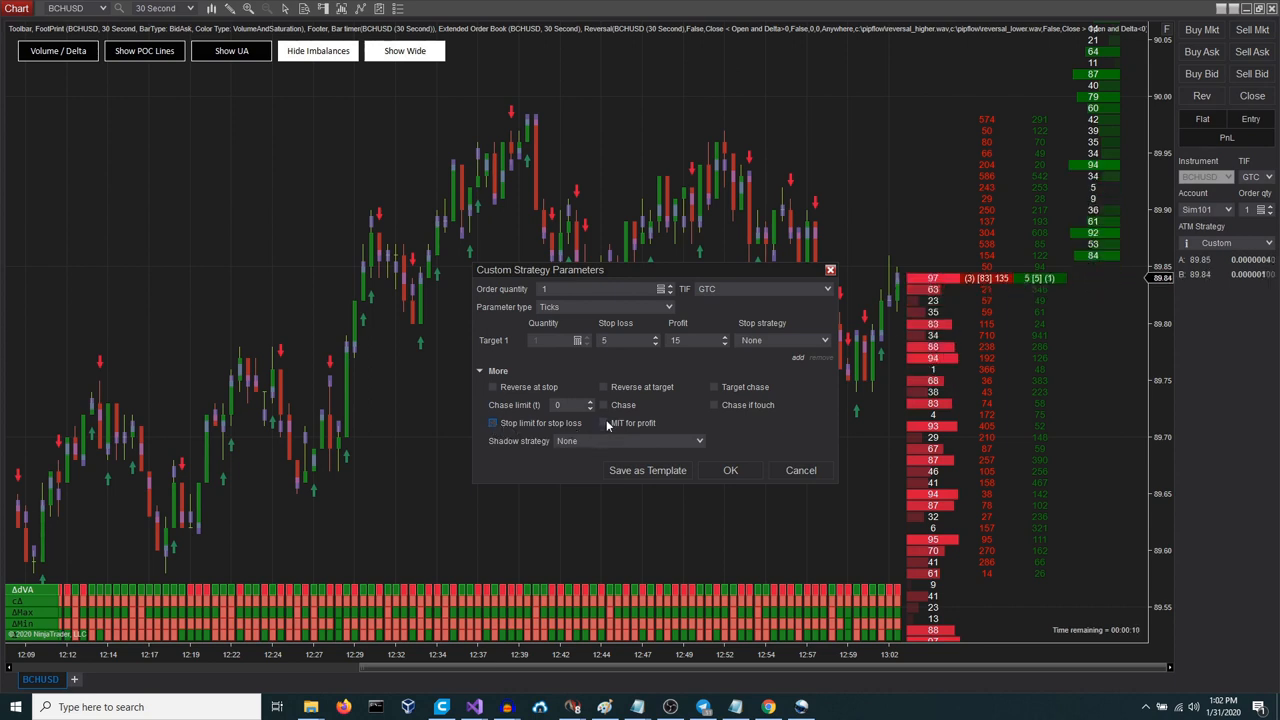
{"action": "left_click", "coordinate": [604, 423]}
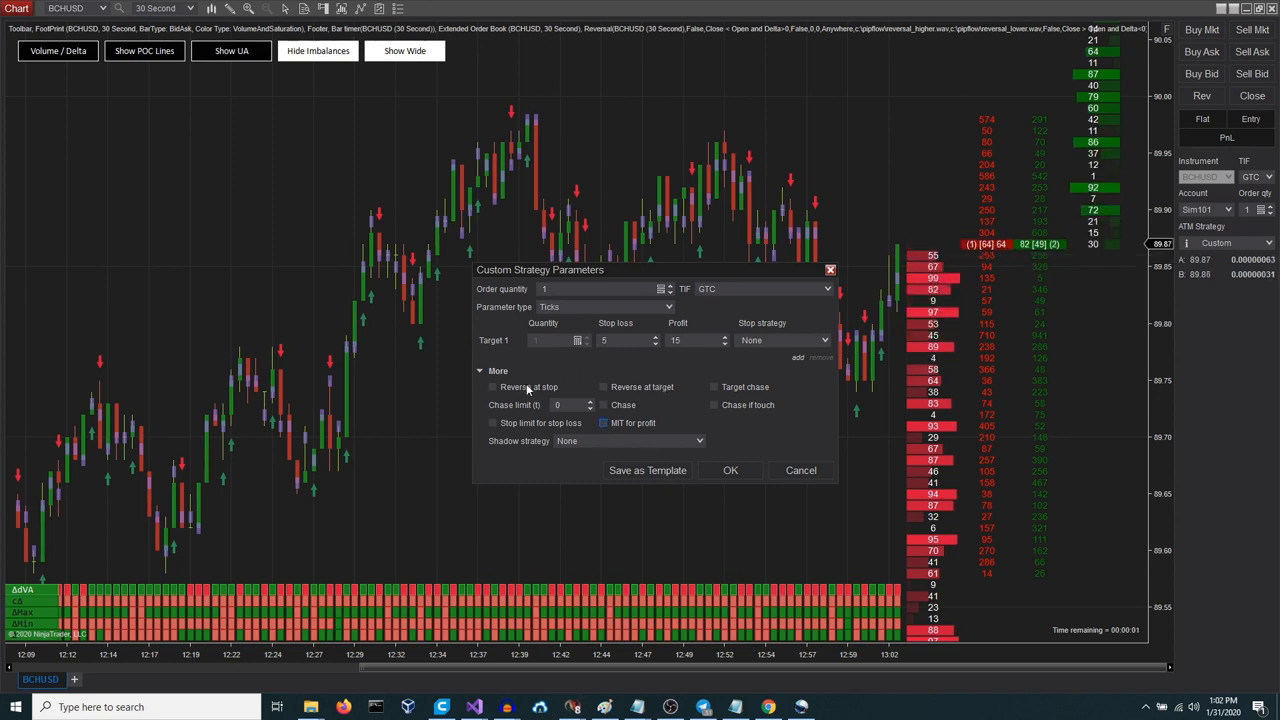
{"action": "left_click", "coordinate": [492, 387]}
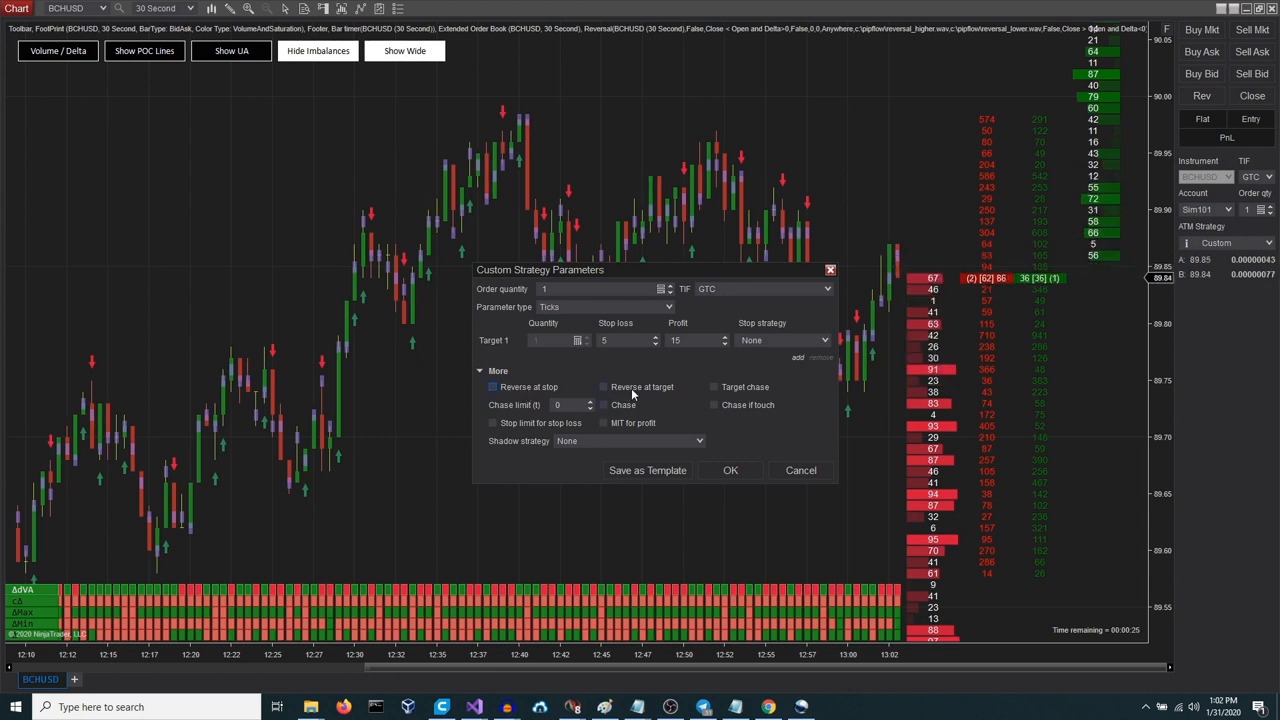
{"action": "left_click", "coordinate": [604, 387]}
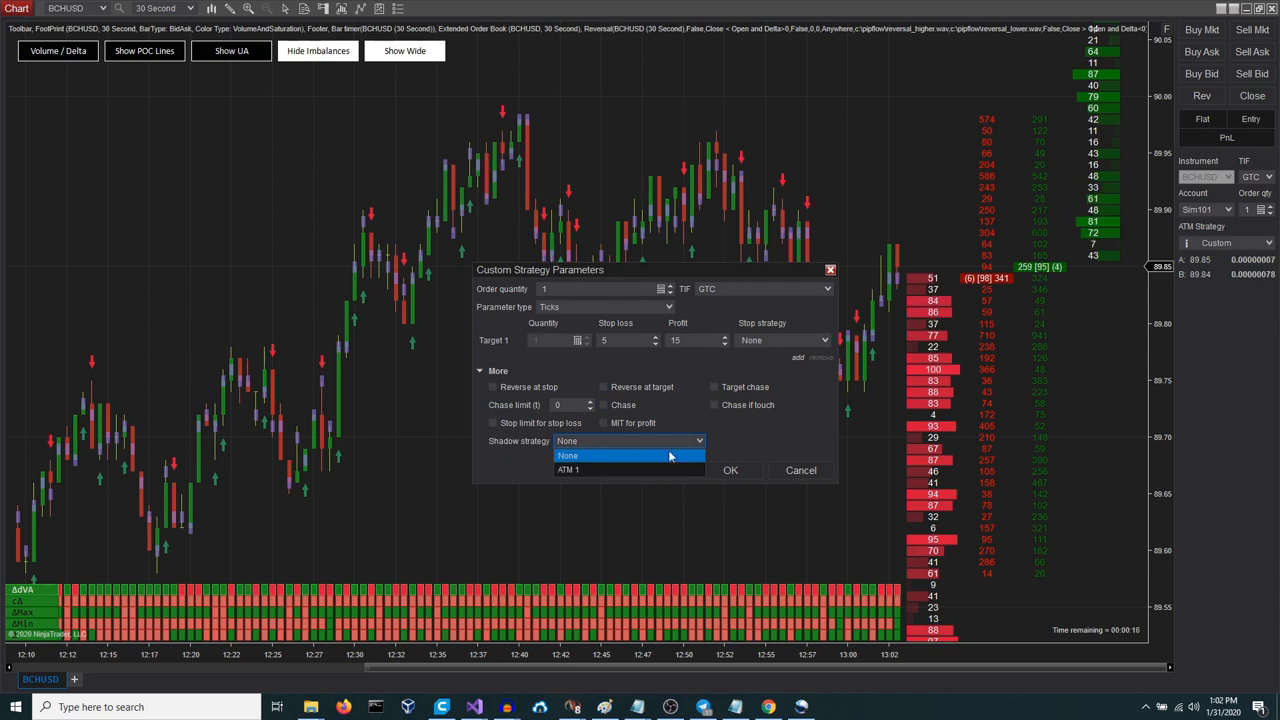
Set shadow strategy to None, enable reverse at stop, confirm, and restore the footprint view.
{"action": "left_click", "coordinate": [568, 469]}
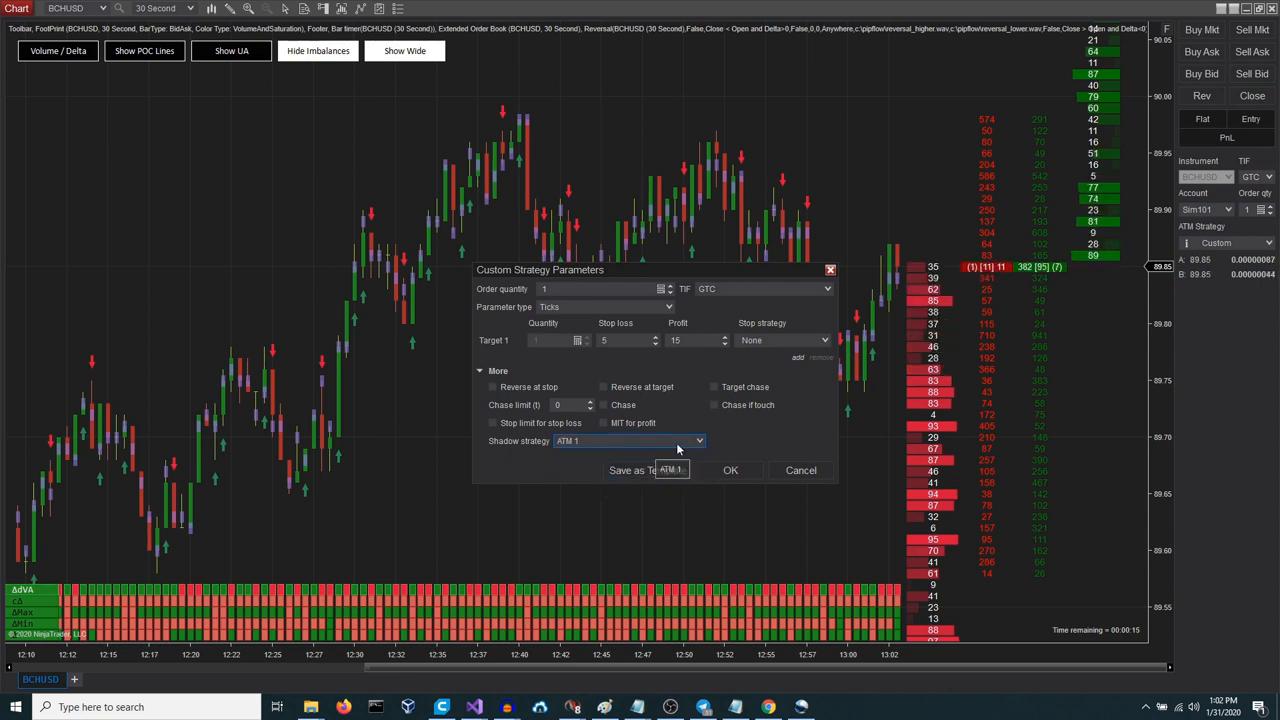
{"action": "left_click", "coordinate": [699, 441]}
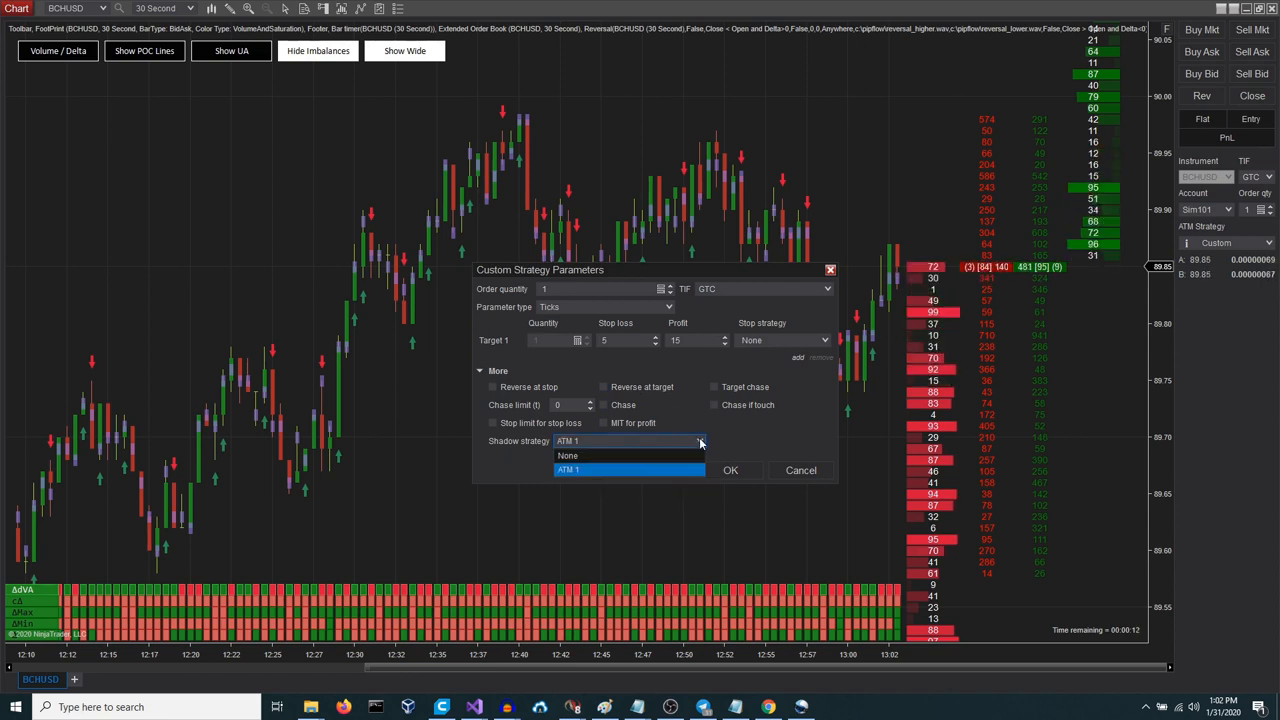
{"action": "left_click", "coordinate": [567, 455]}
{"action": "type", "text": "10"}
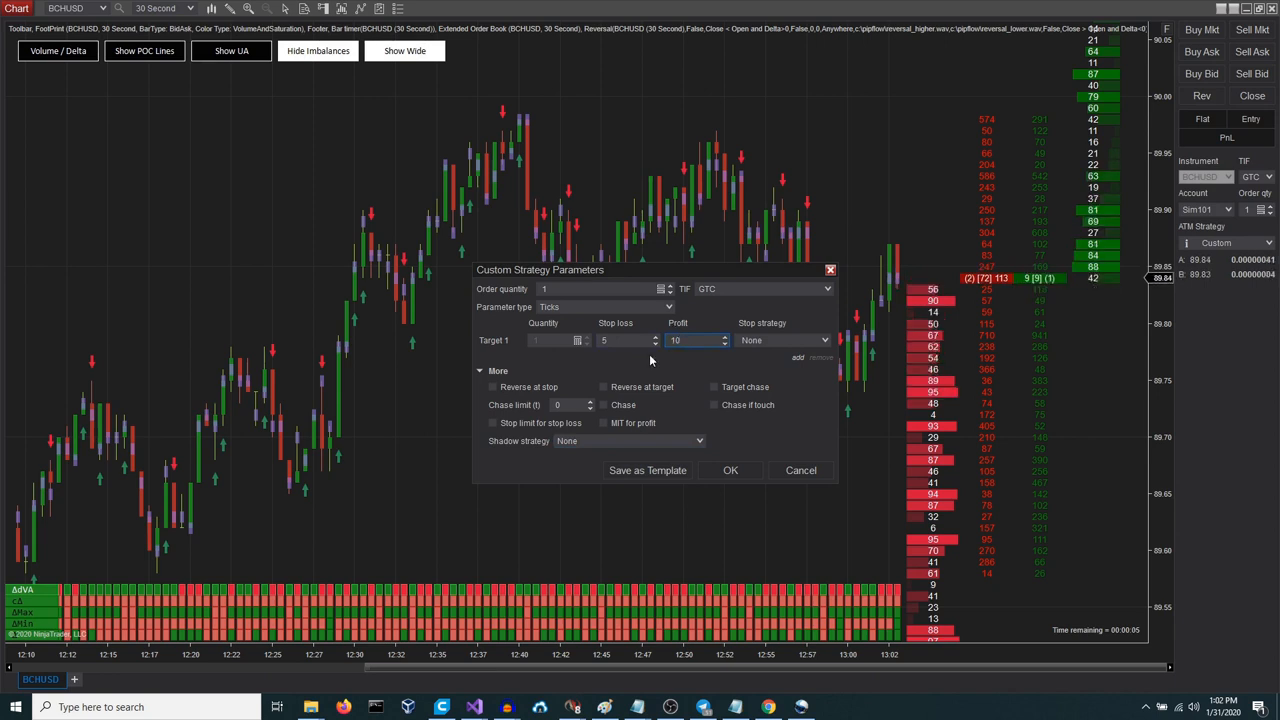
{"action": "left_click", "coordinate": [492, 387]}
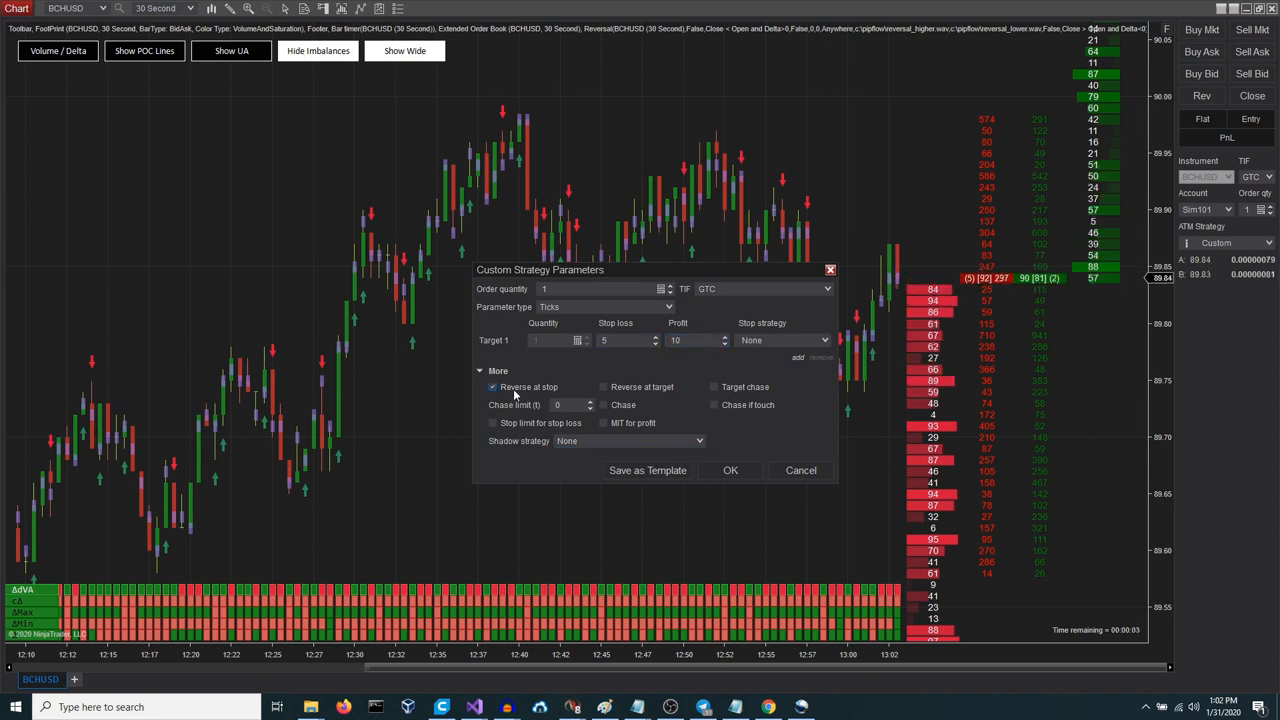
{"action": "left_click", "coordinate": [603, 387]}
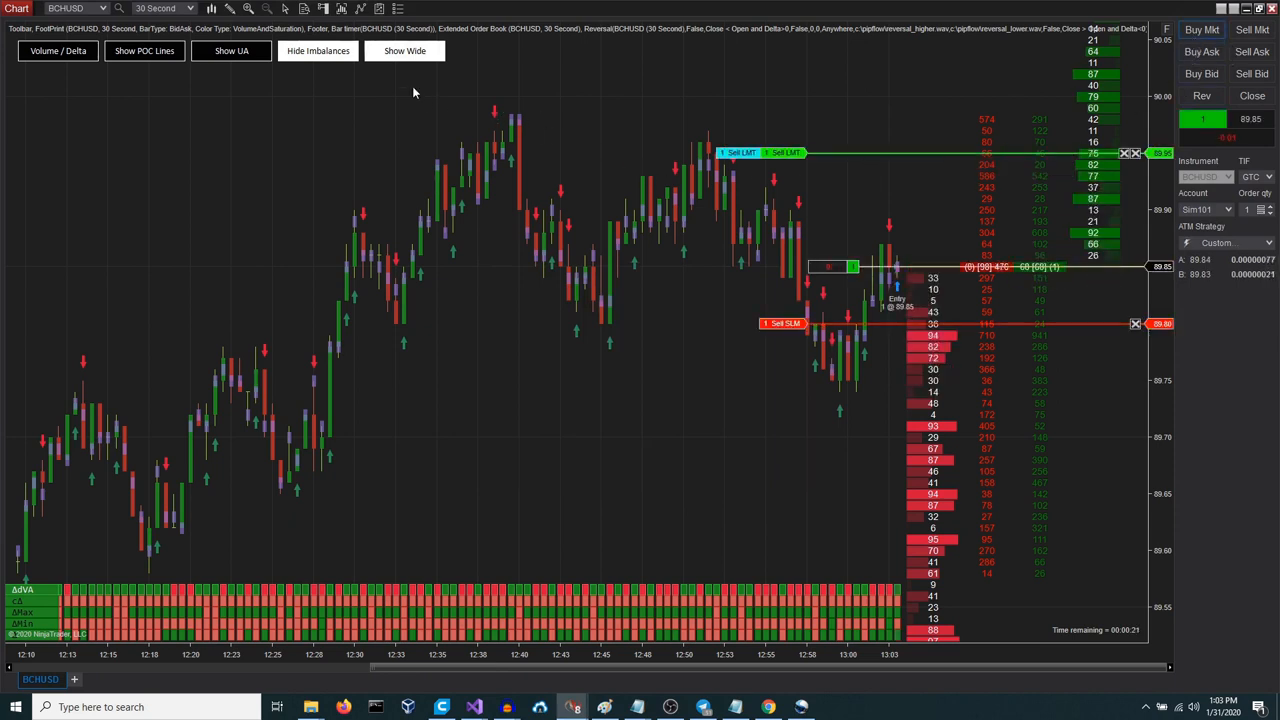
{"action": "left_click", "coordinate": [404, 51]}
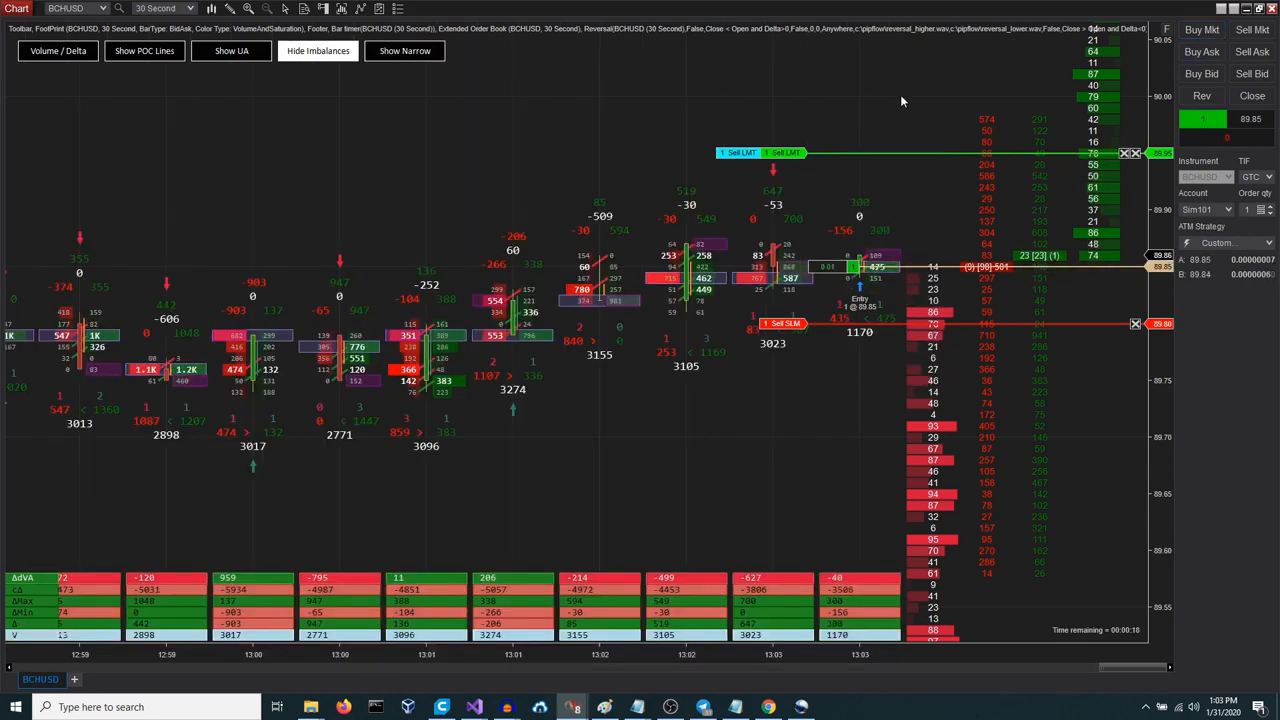